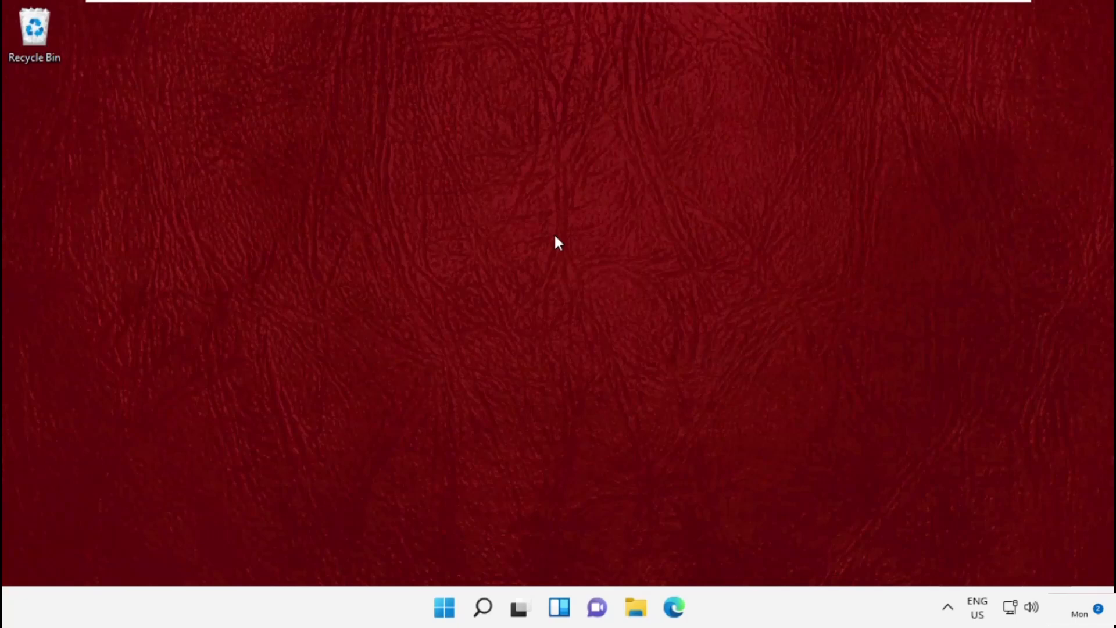
pyautogui.moveTo(381, 517)
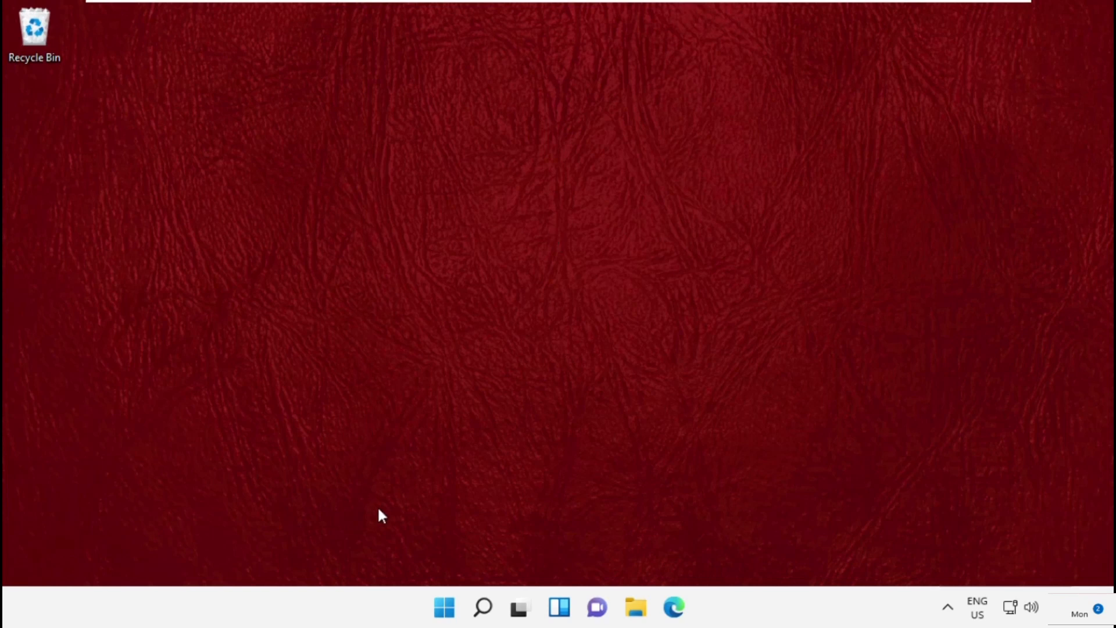
# Step: Search for 'Registry Editor' and launch it, bringing up the permission prompt
pyautogui.click(483, 607)
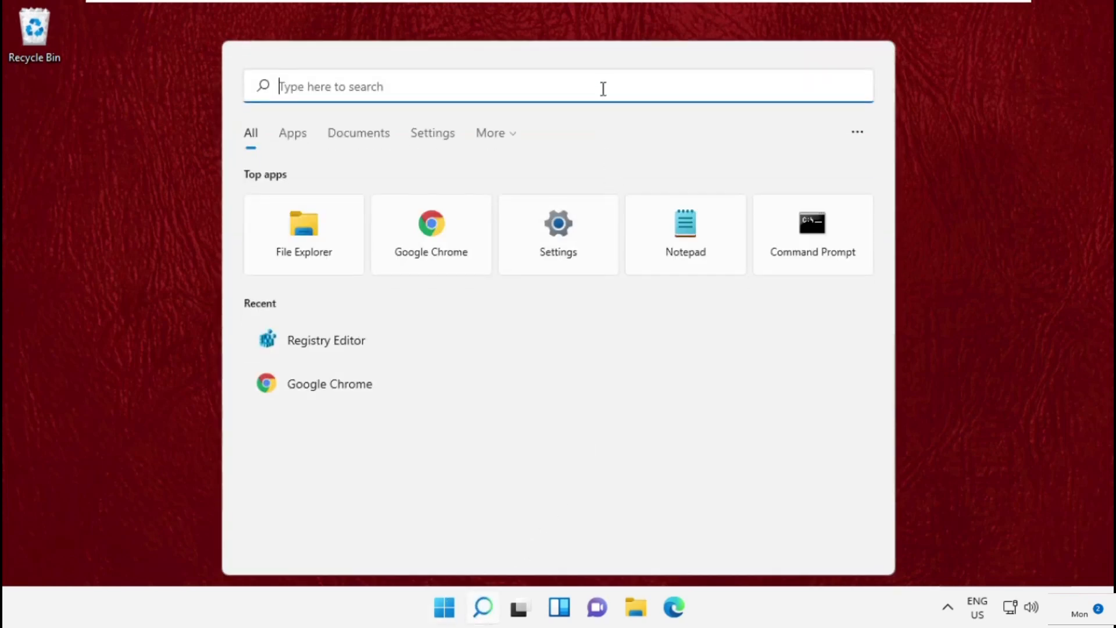
pyautogui.write('Registry Editor')
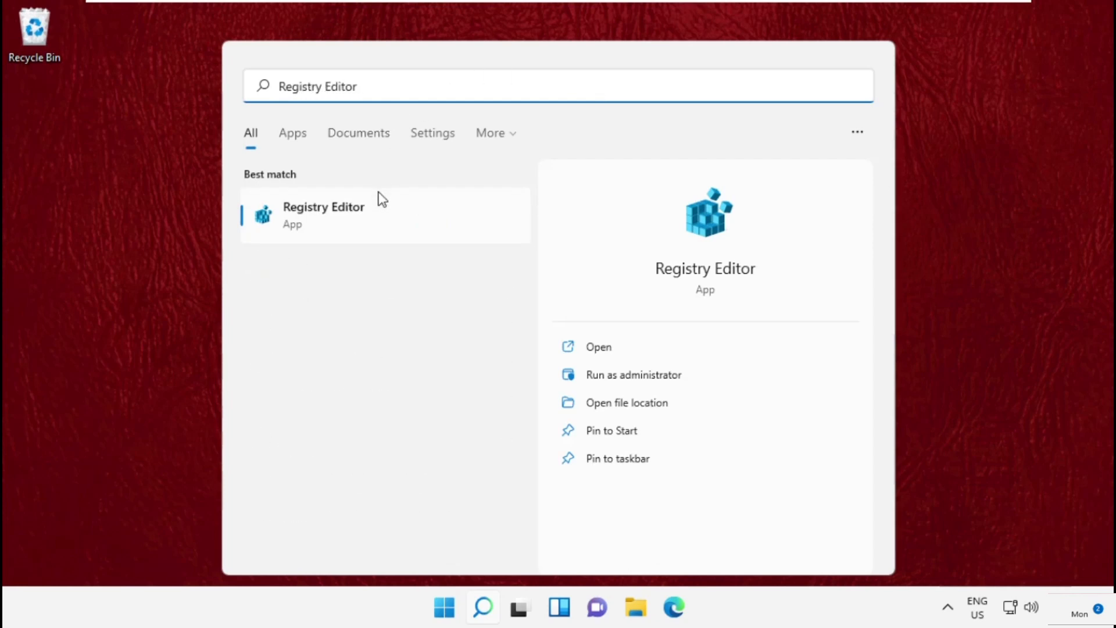
pyautogui.click(633, 374)
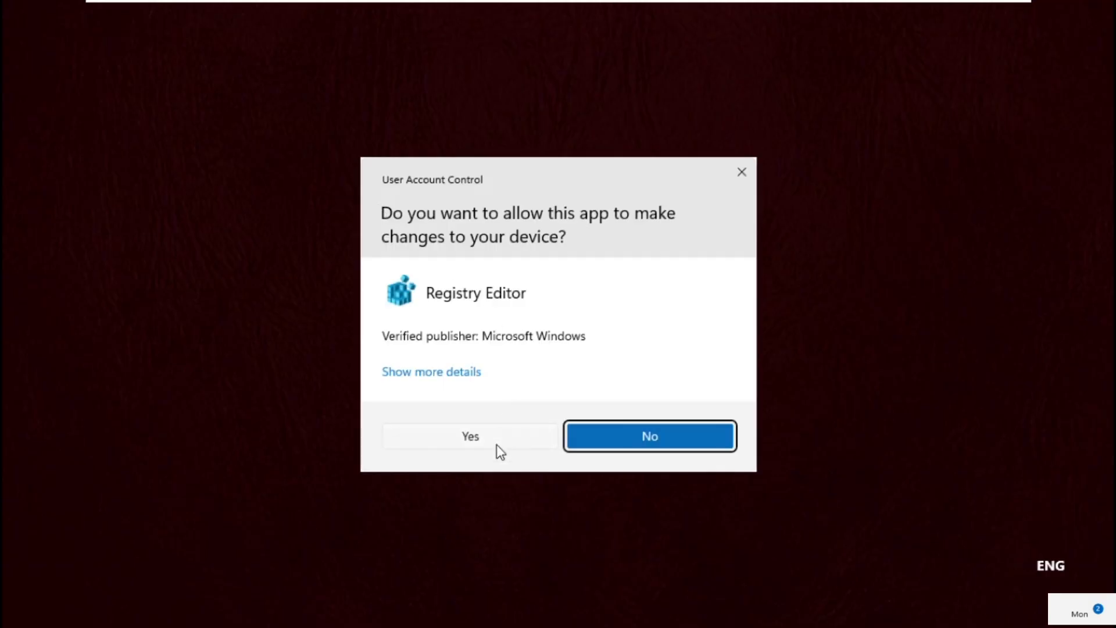
# Step: Allow the prompt and navigate to HKCU\Software\Microsoft\Windows NT\CurrentVersion\Windows
pyautogui.click(470, 435)
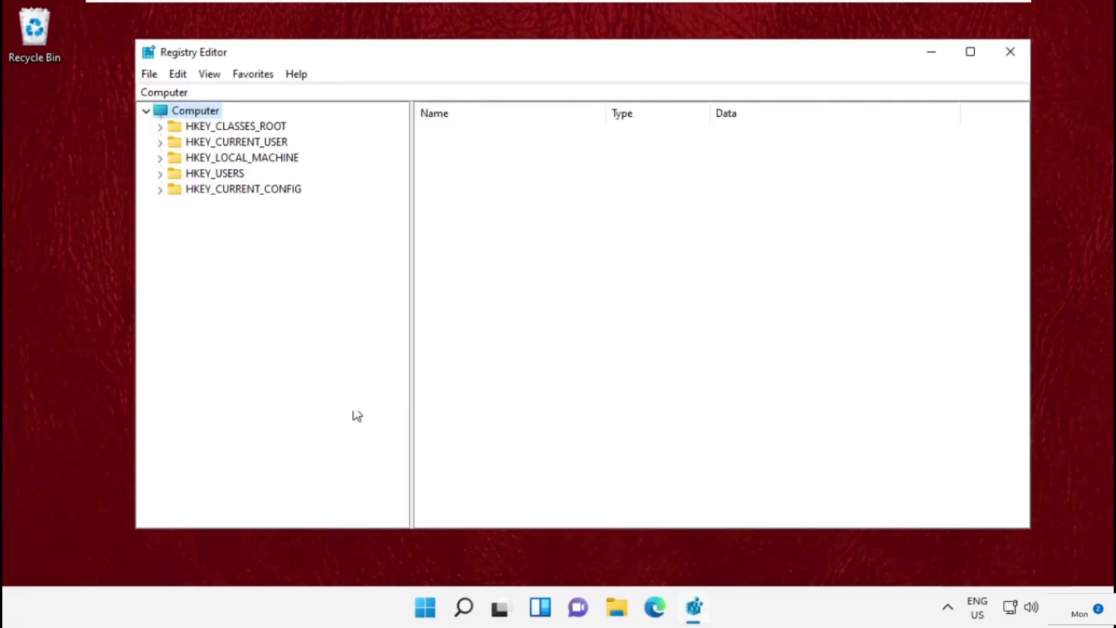
pyautogui.click(236, 141)
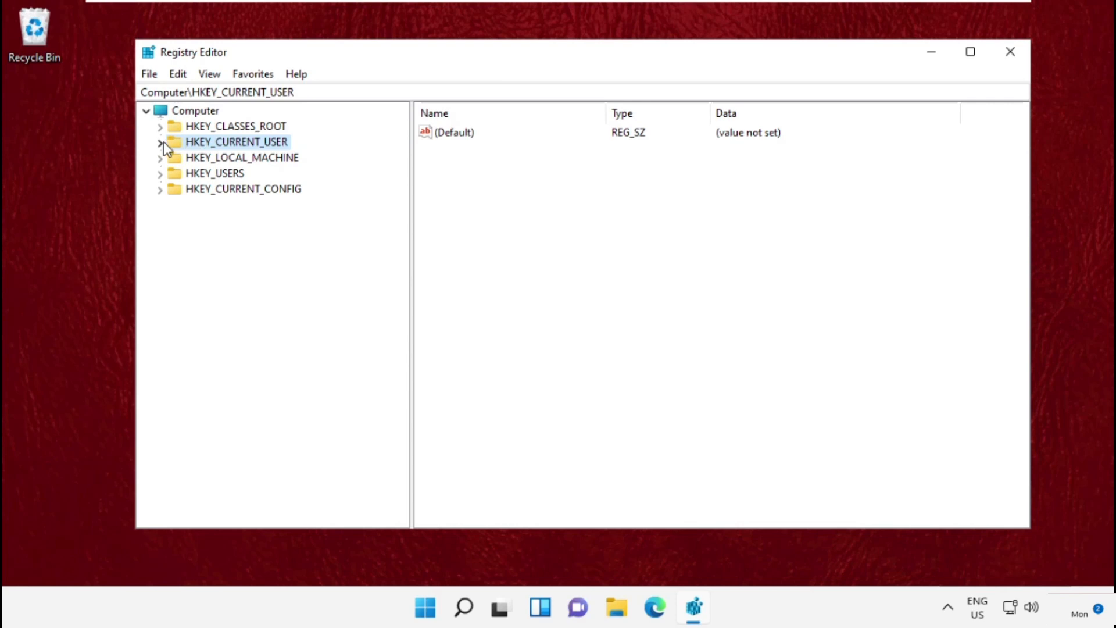
pyautogui.click(161, 142)
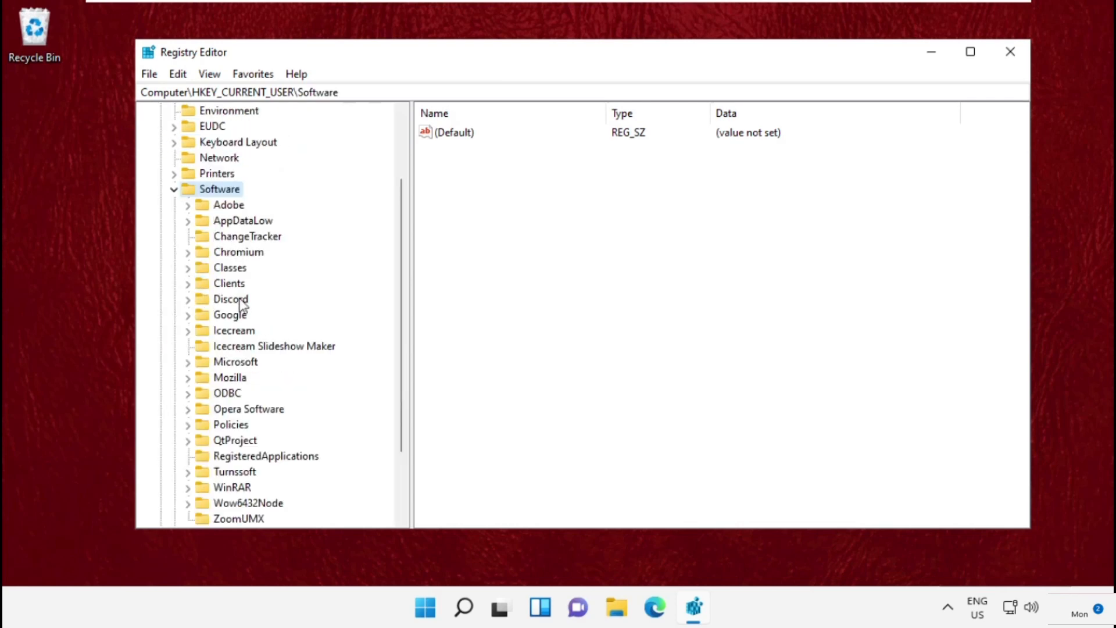
pyautogui.click(236, 361)
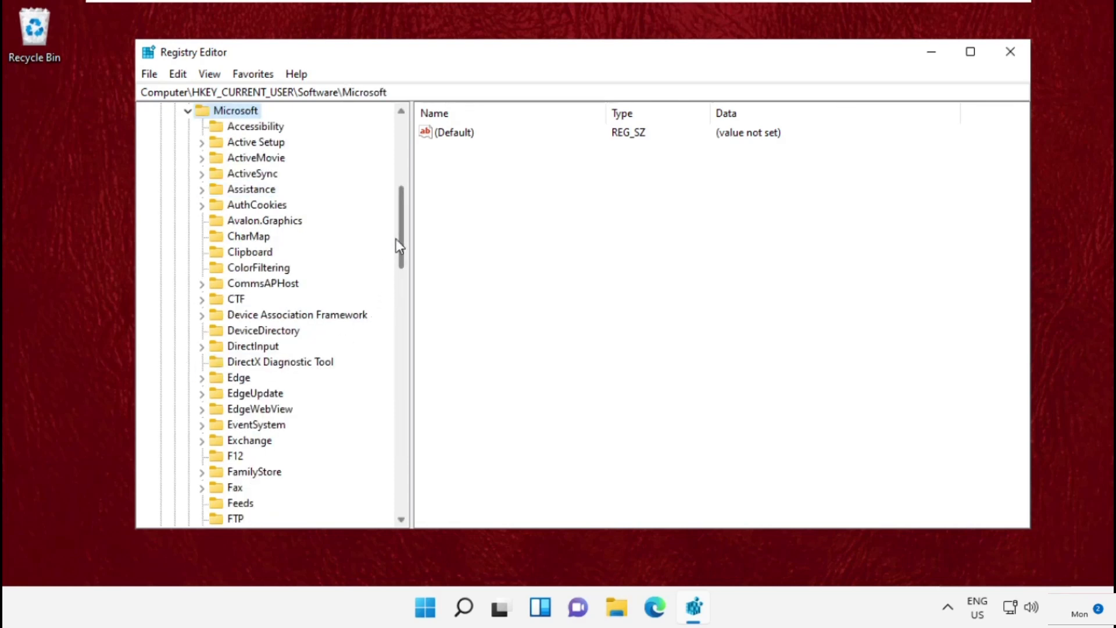
pyautogui.scroll(-3)
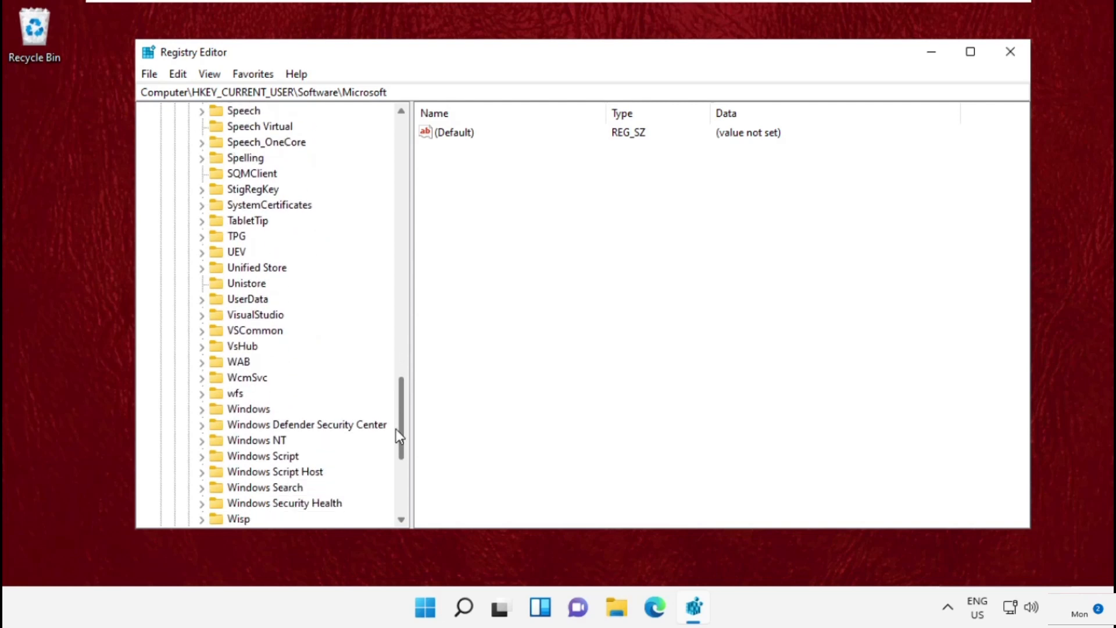
pyautogui.click(256, 346)
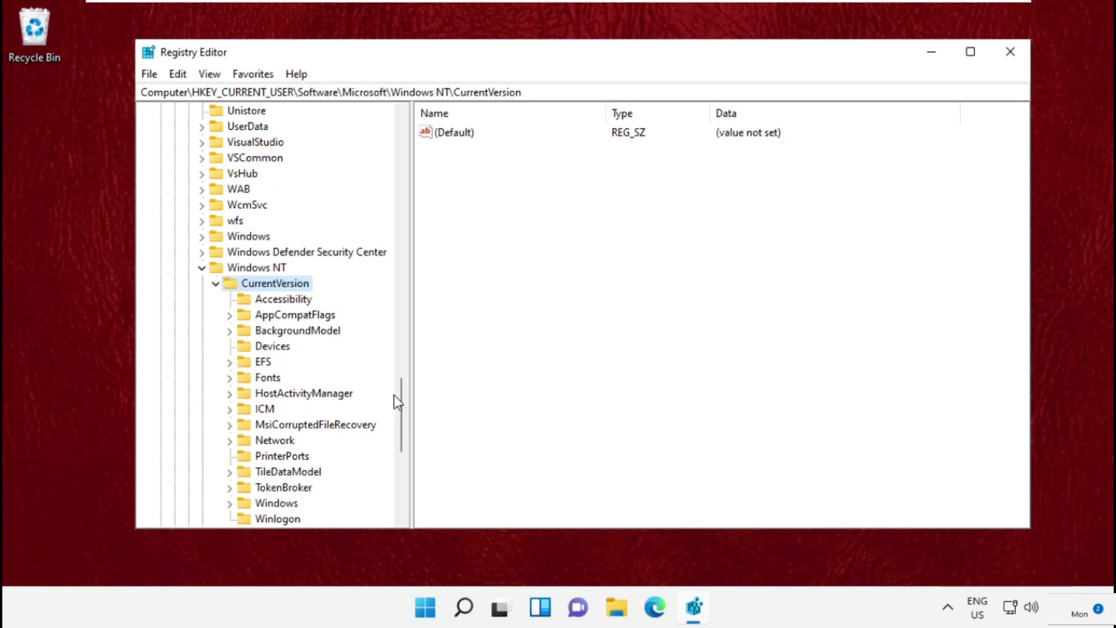
pyautogui.scroll(-3)
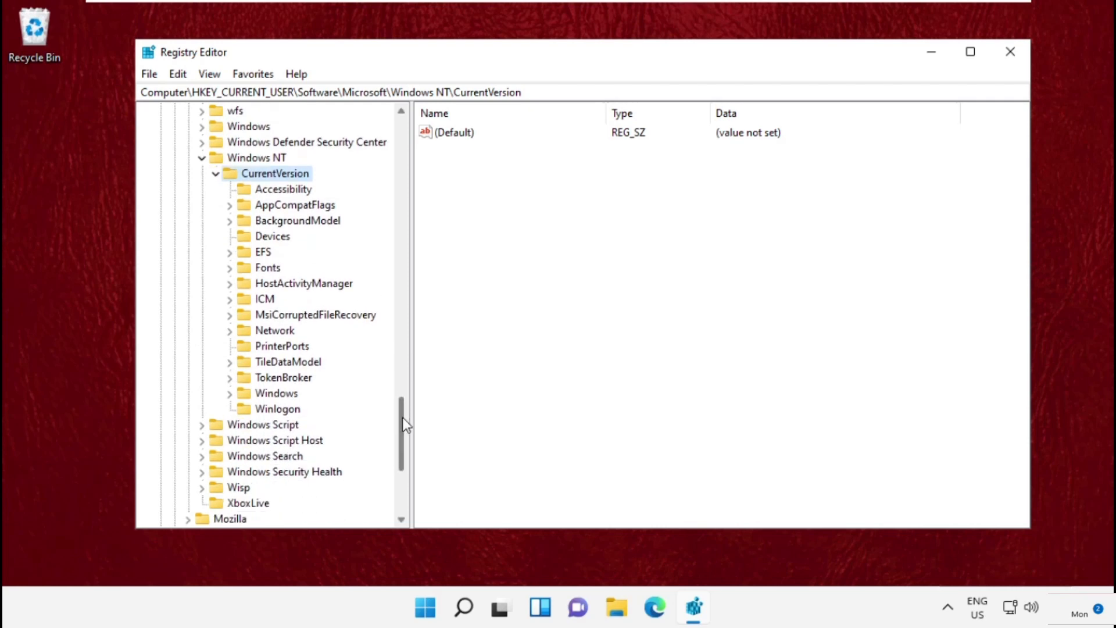
pyautogui.click(275, 393)
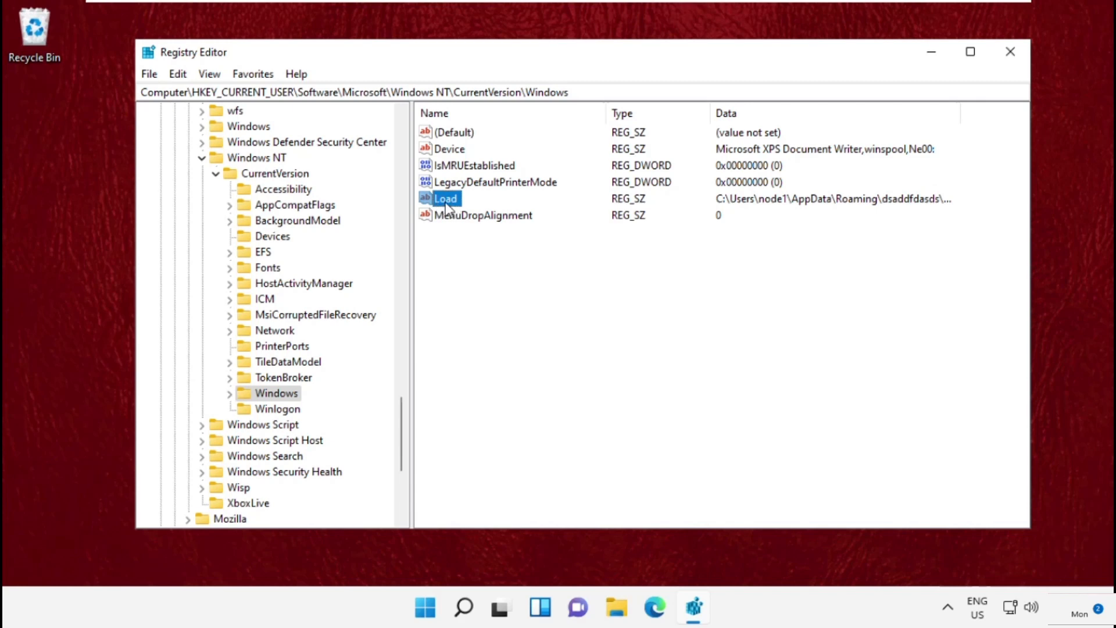
# Step: Delete the Load value from the Windows key, confirm, and close Registry Editor
pyautogui.rightClick(445, 199)
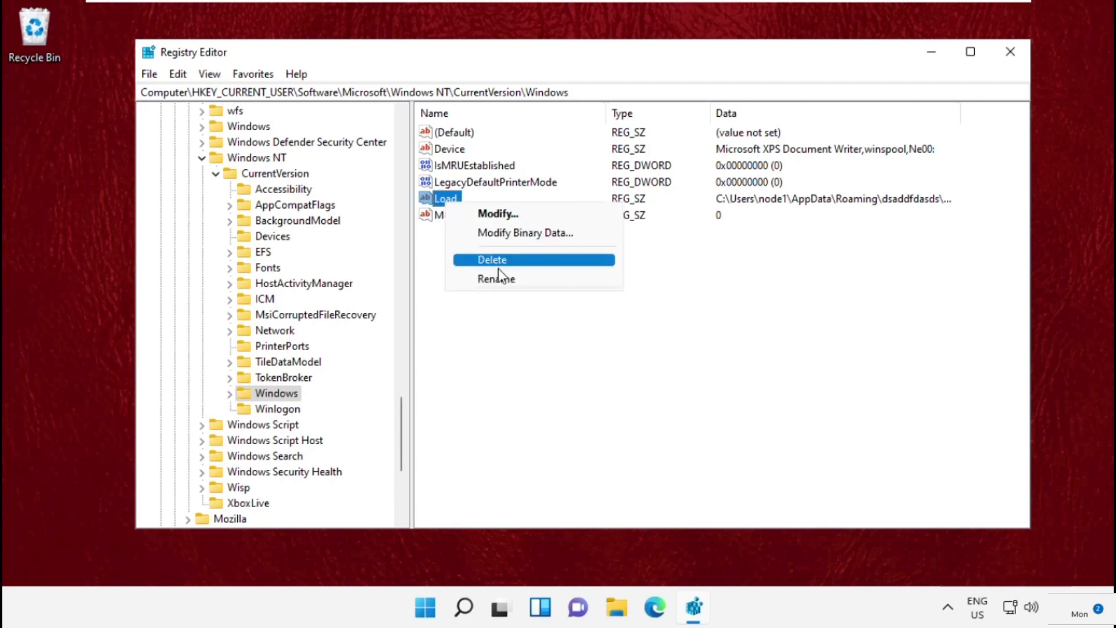
pyautogui.click(492, 259)
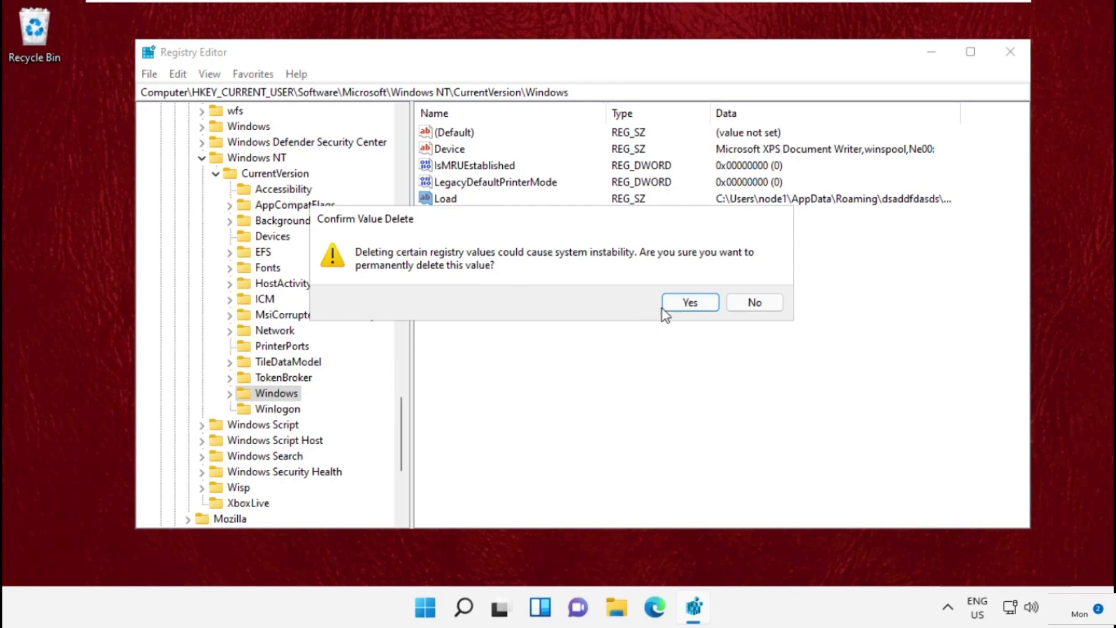
pyautogui.click(689, 302)
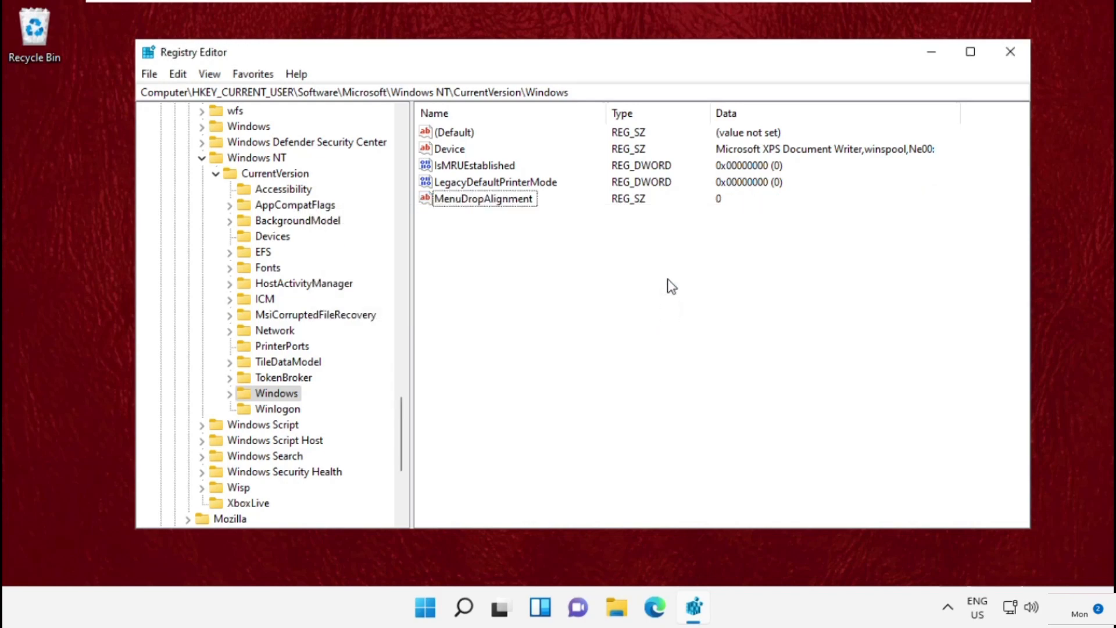
pyautogui.click(1010, 51)
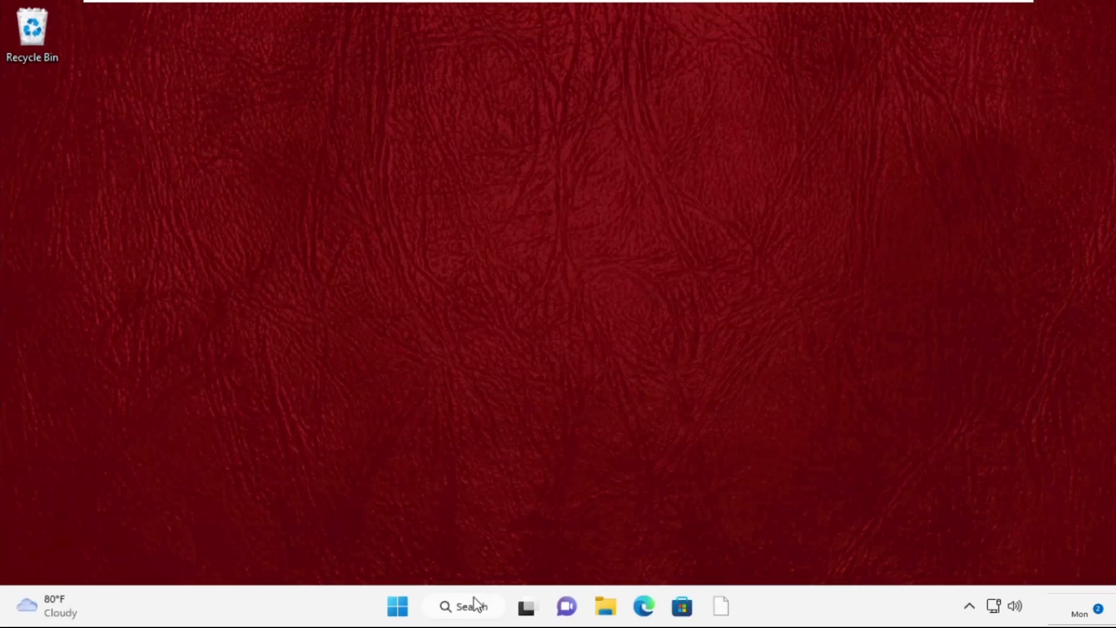
# Step: Start a new Task Manager task for C:\Windows\System32\cmd.exe and browse for it
pyautogui.click(463, 606)
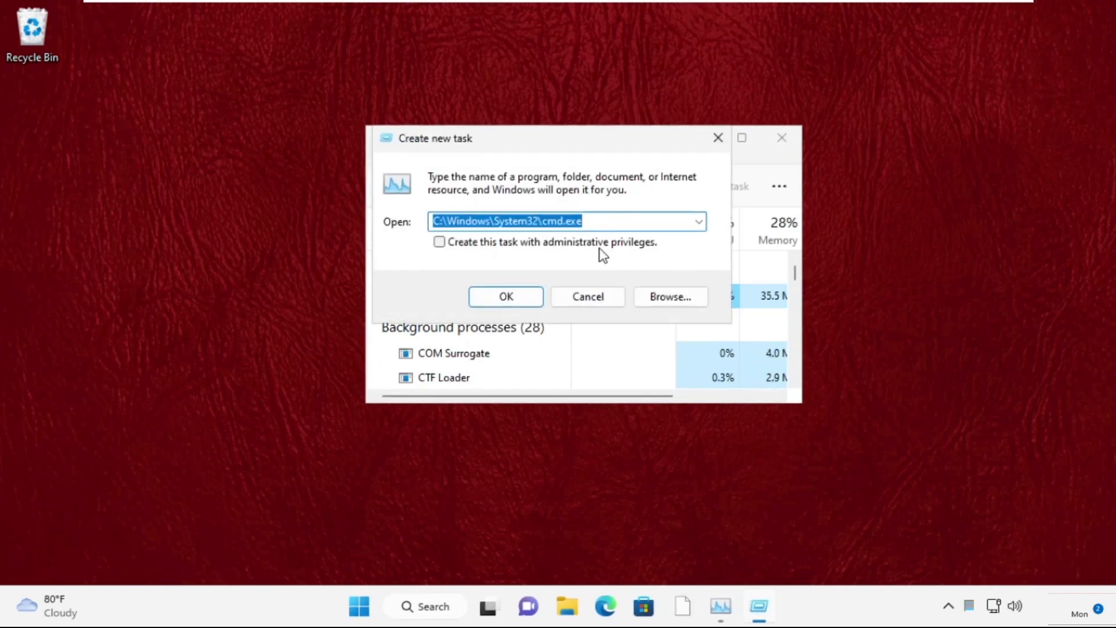
pyautogui.click(669, 296)
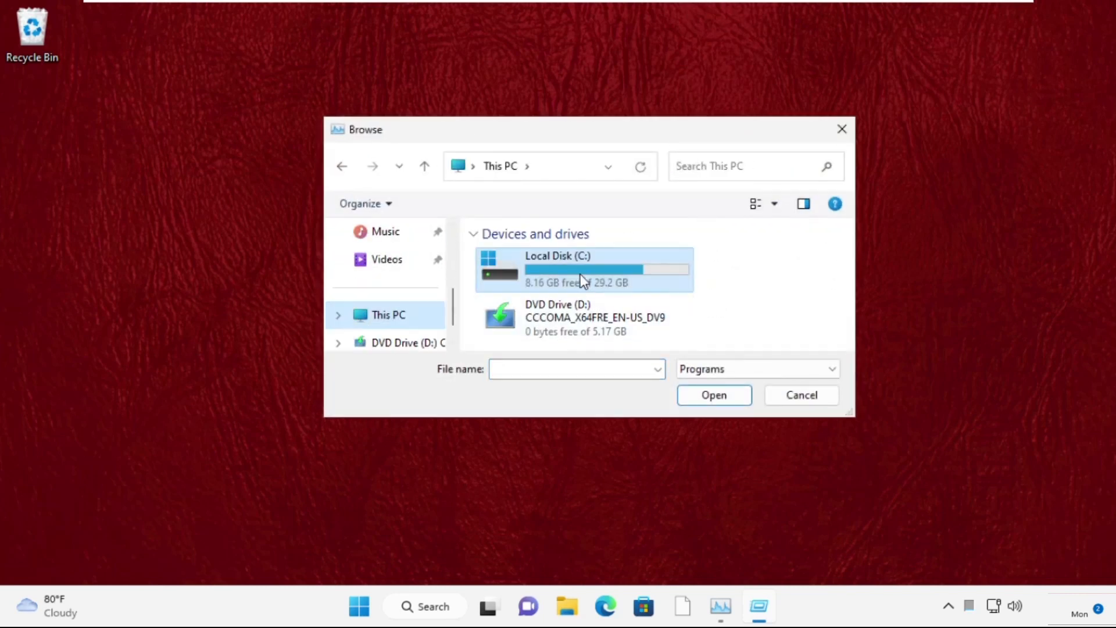
# Step: Select cmd from C:\Windows\System32 and run it with administrative privileges
pyautogui.doubleClick(557, 269)
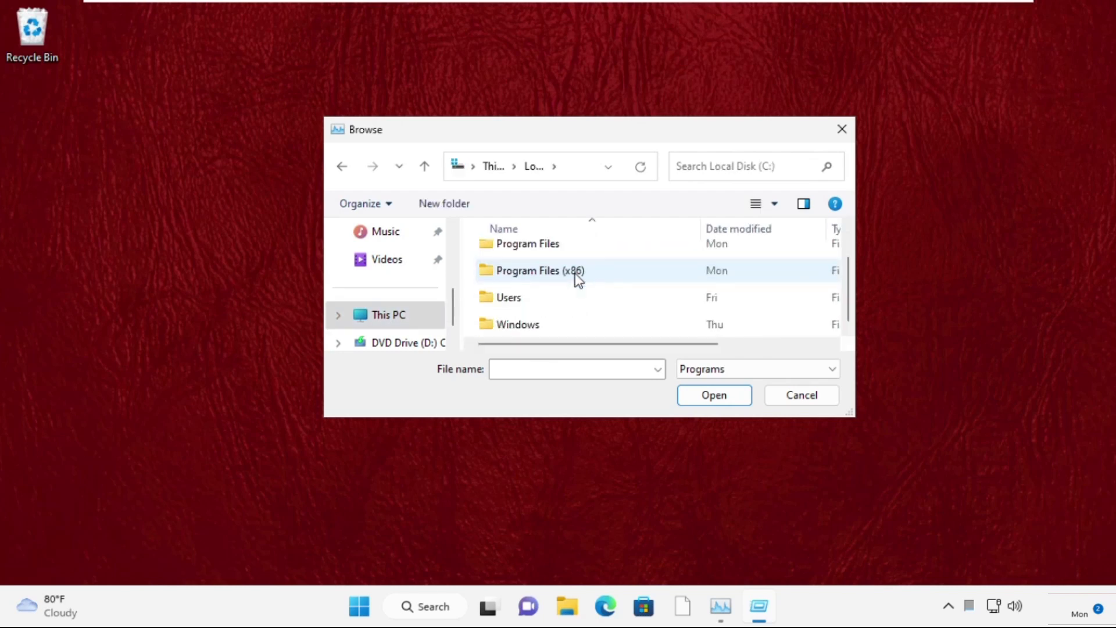
pyautogui.click(517, 324)
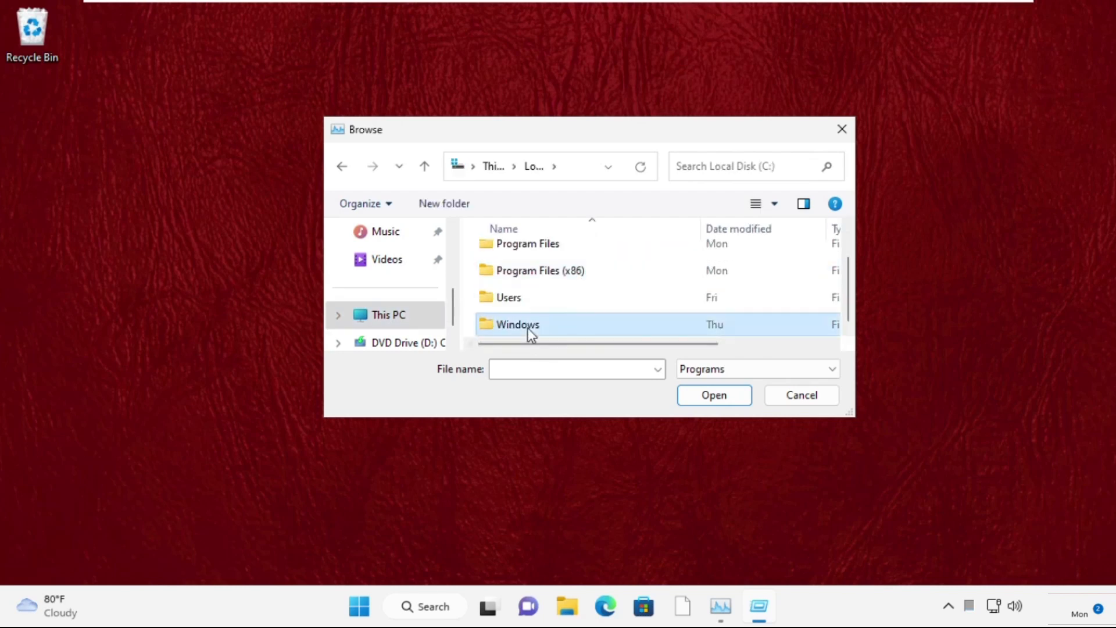
pyautogui.doubleClick(517, 323)
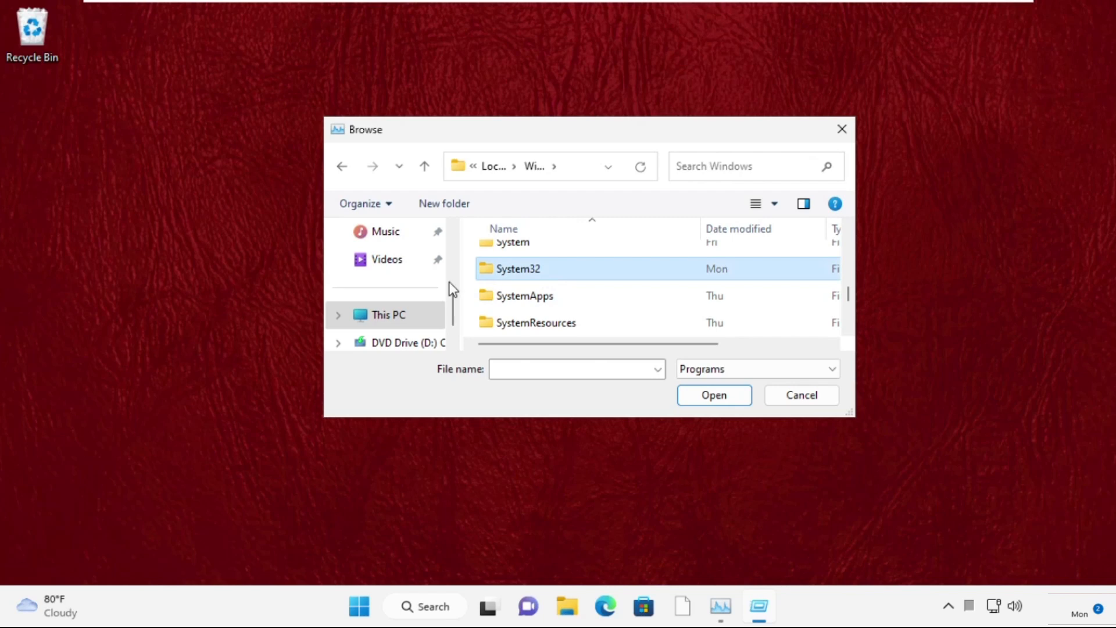
pyautogui.doubleClick(518, 268)
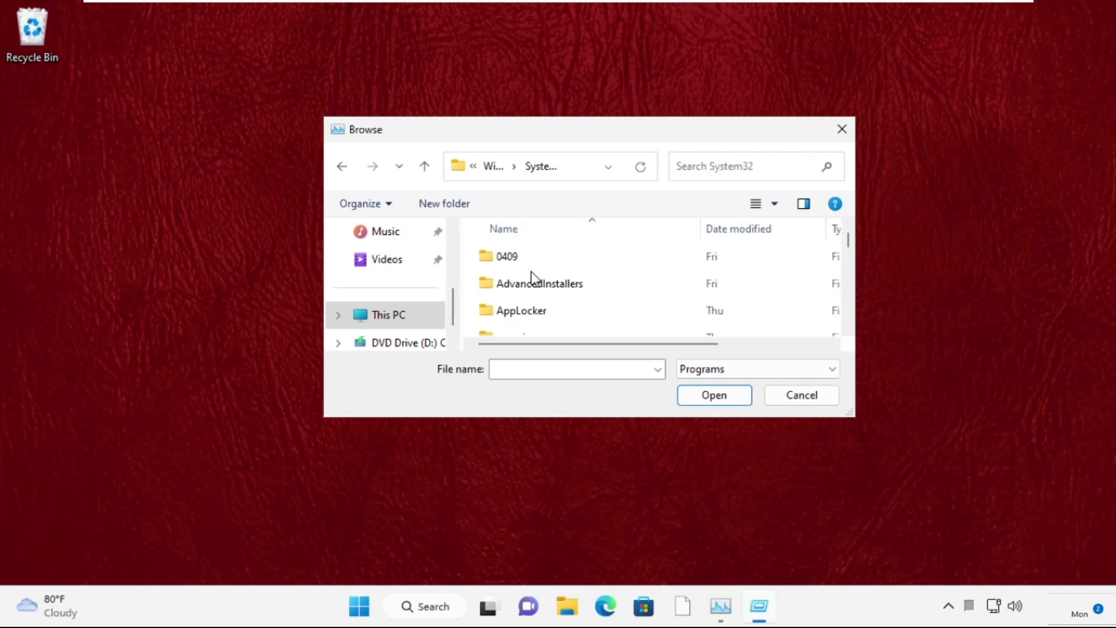
pyautogui.write('change')
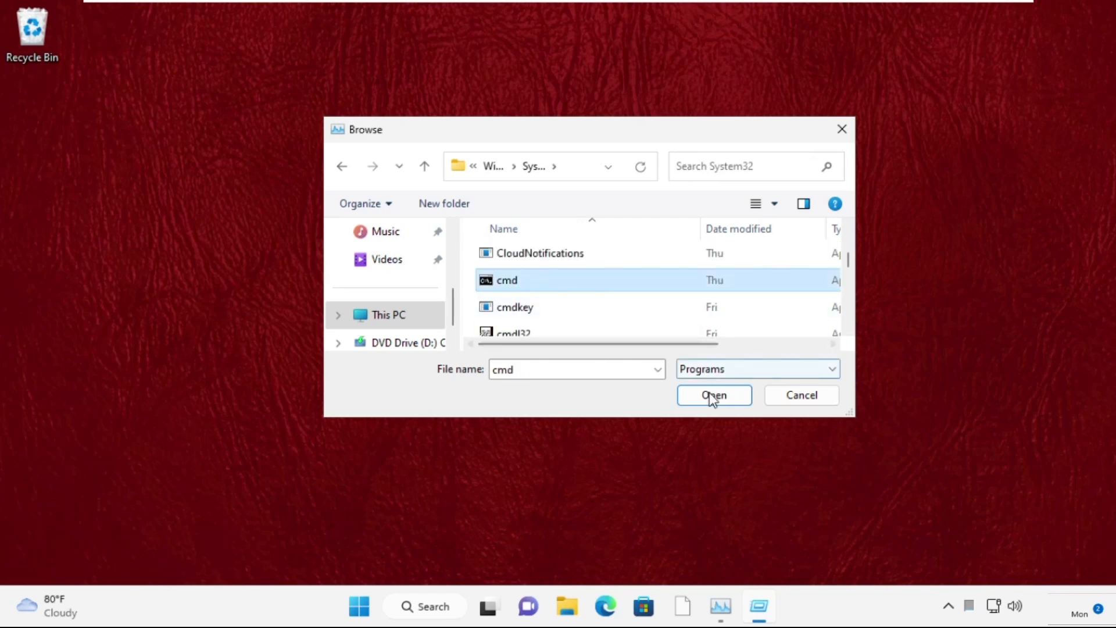
pyautogui.click(713, 395)
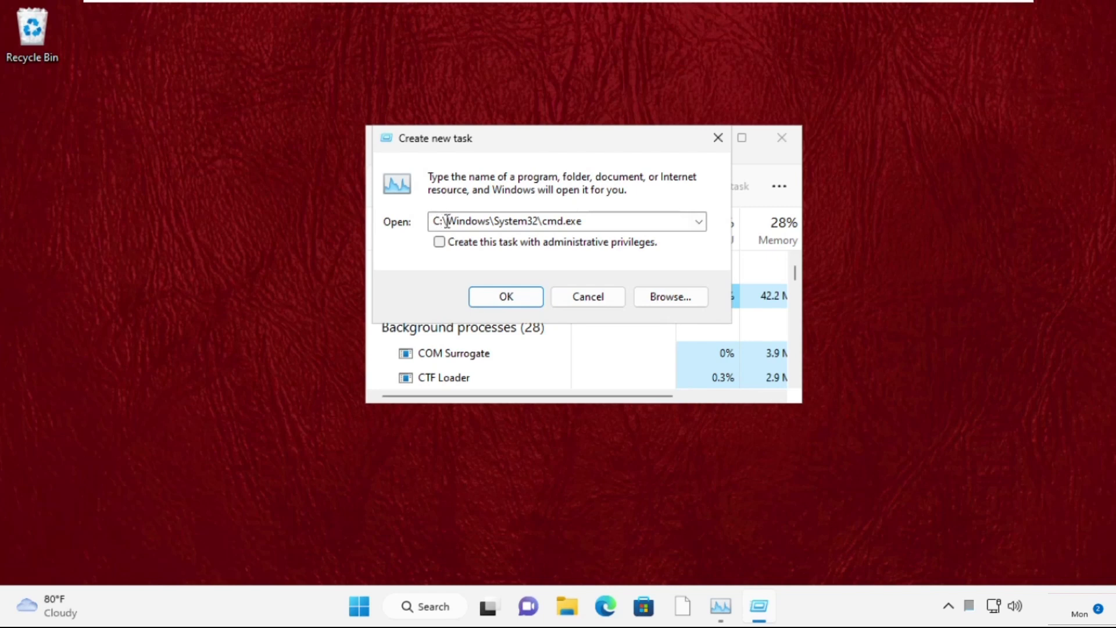
pyautogui.moveTo(509, 256)
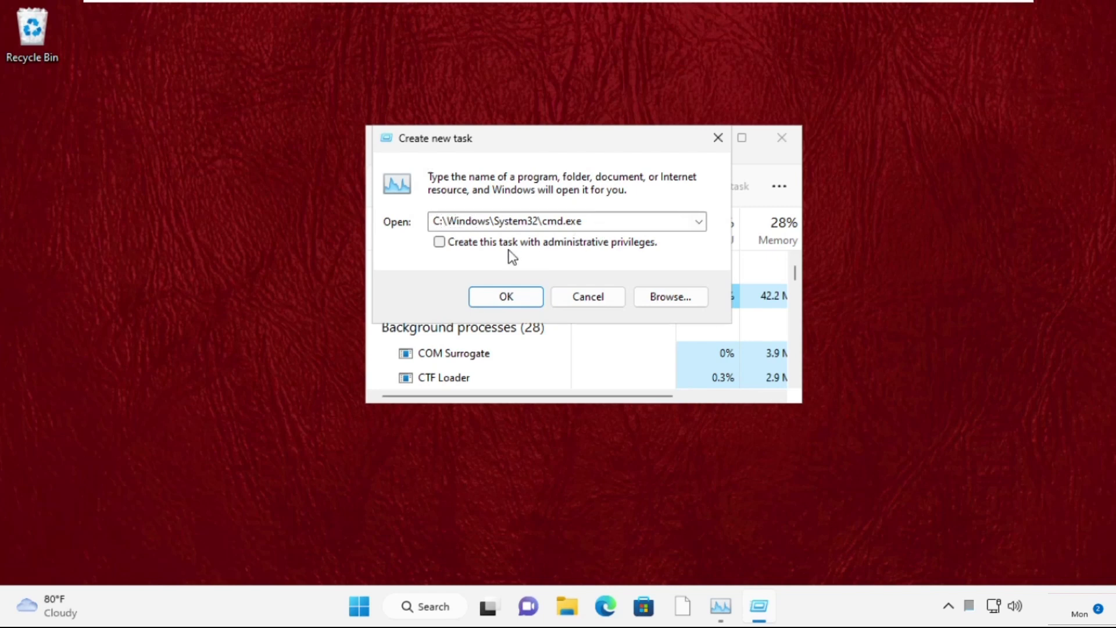
pyautogui.click(440, 242)
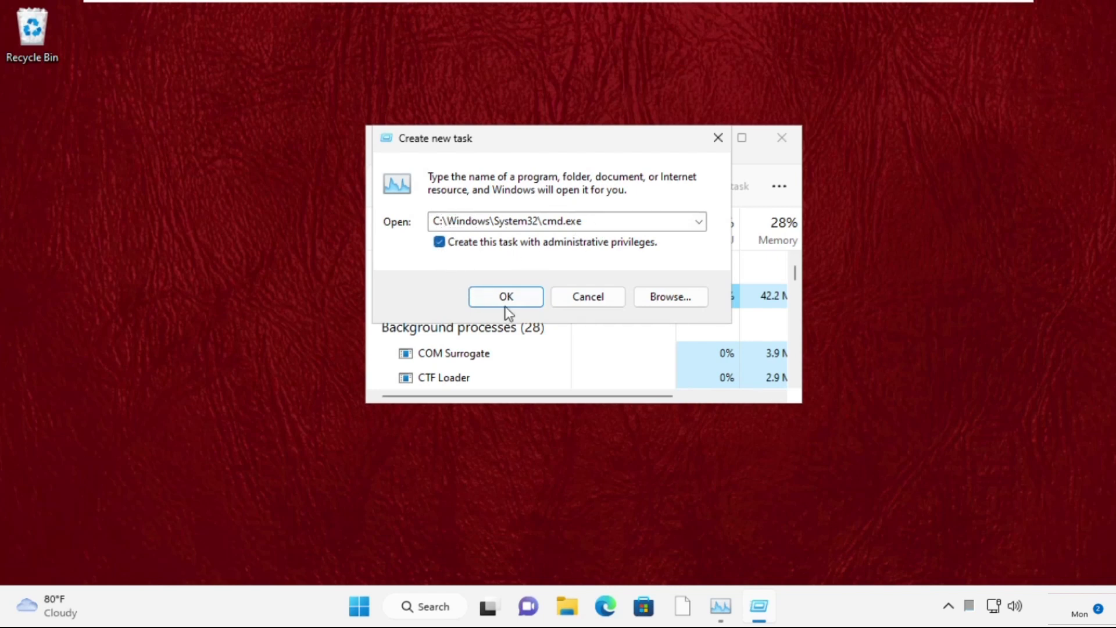
pyautogui.click(505, 295)
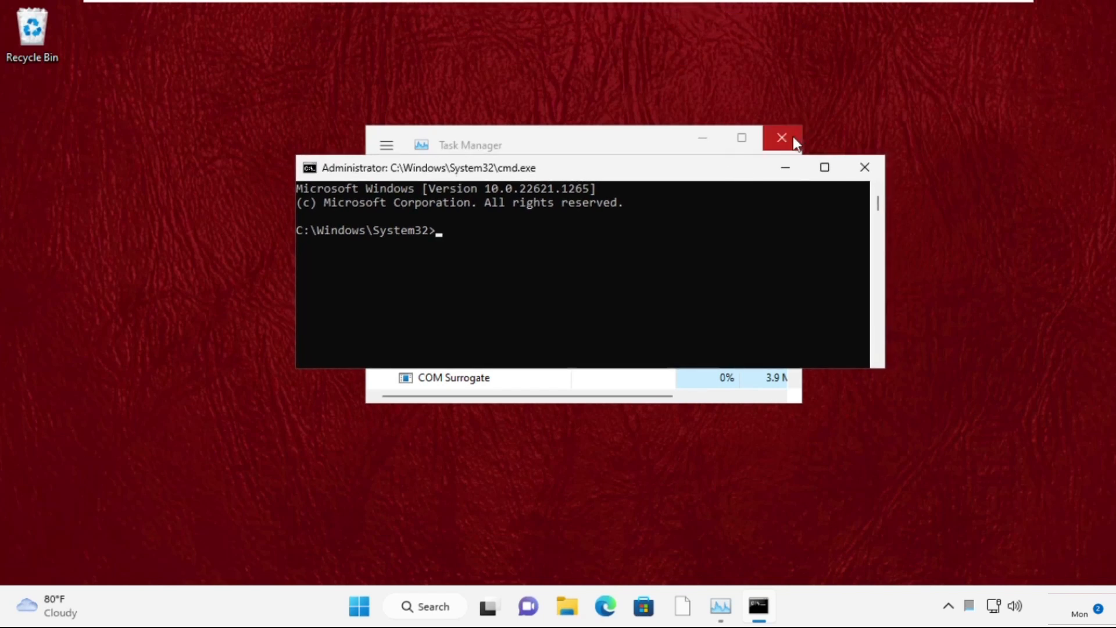
# Step: Close Task Manager and run sfc /scanfile=c:\windows\system32\ieframe.dll
pyautogui.click(782, 137)
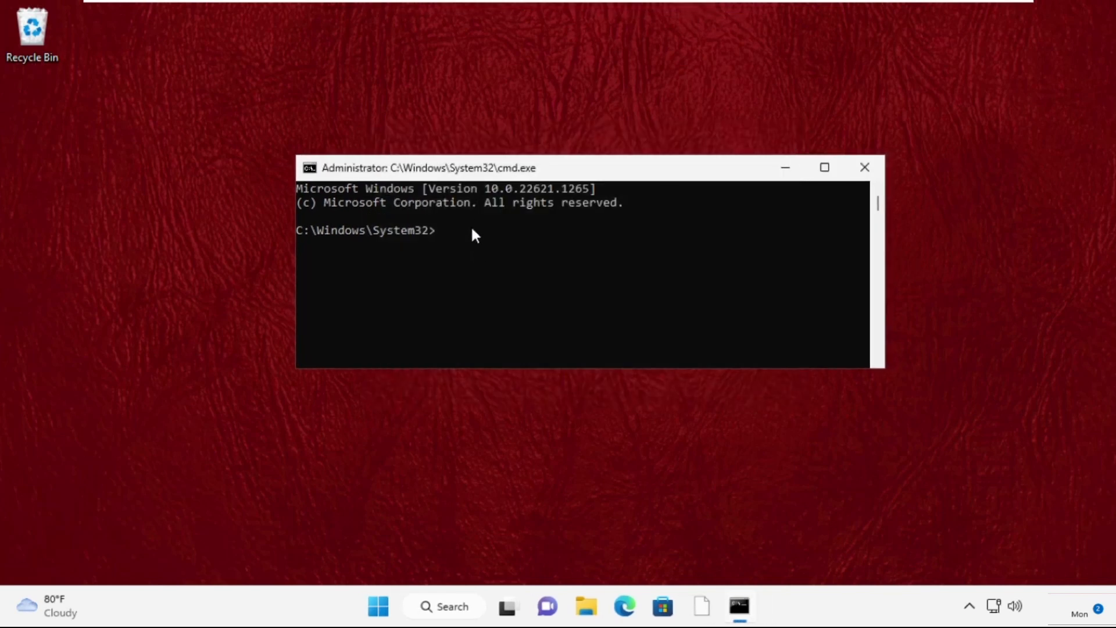
pyautogui.write('s')
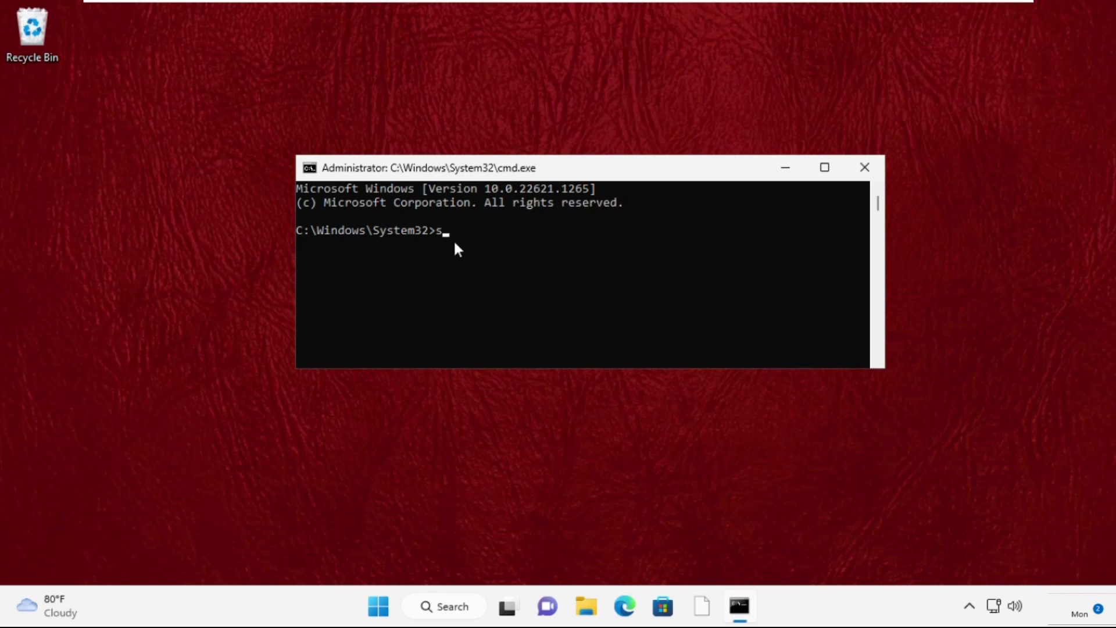
pyautogui.write('fc')
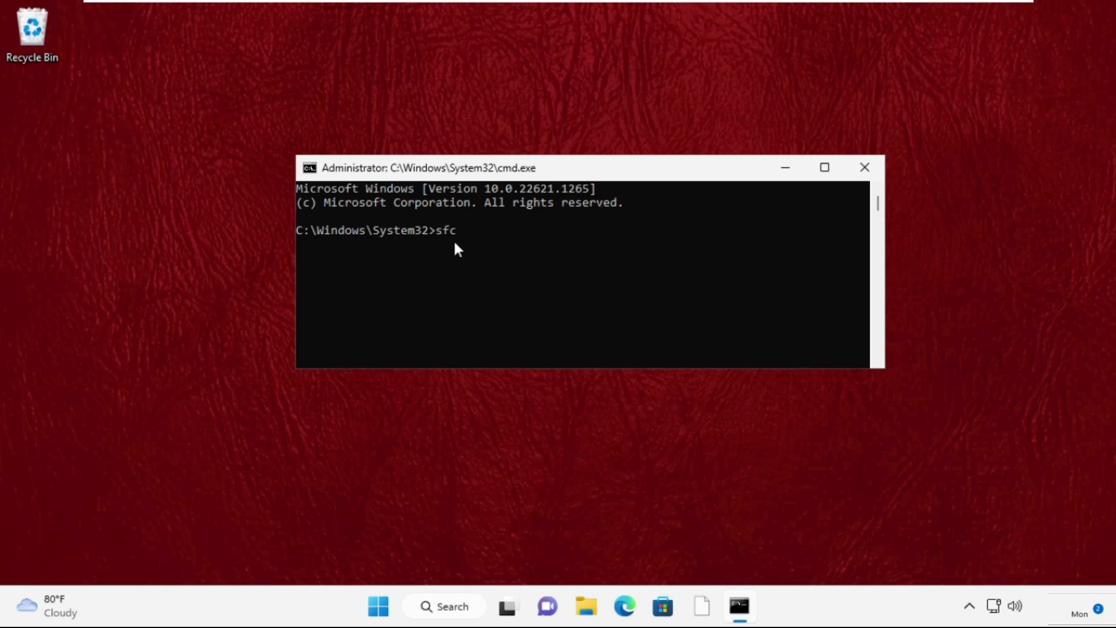
pyautogui.write('/scanfile')
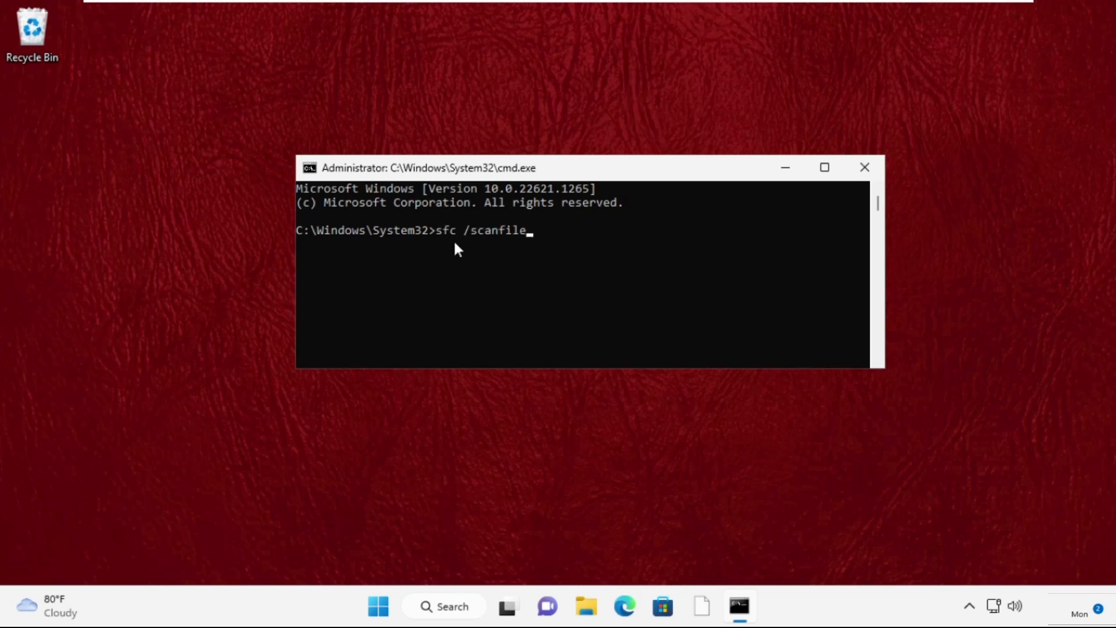
pyautogui.write('=c:')
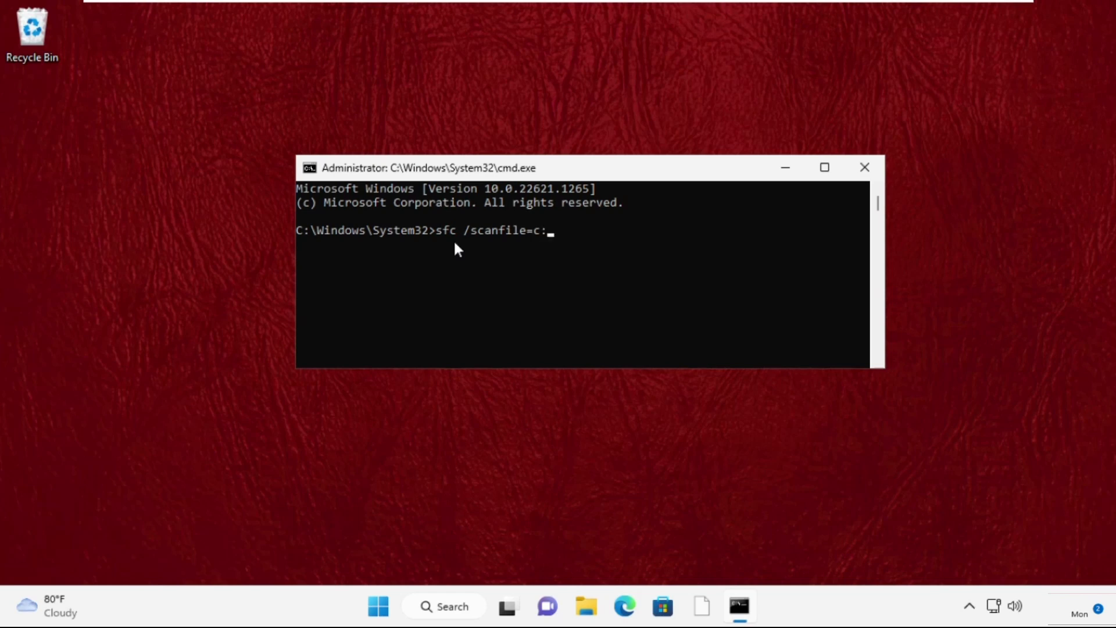
pyautogui.write('windows\\')
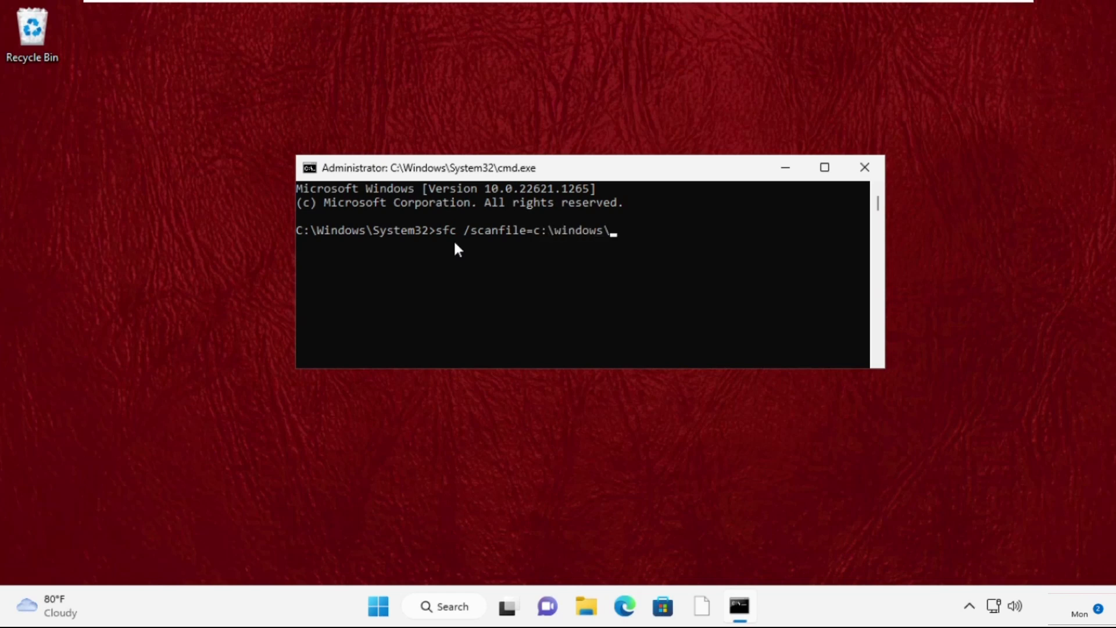
pyautogui.write('system32\\')
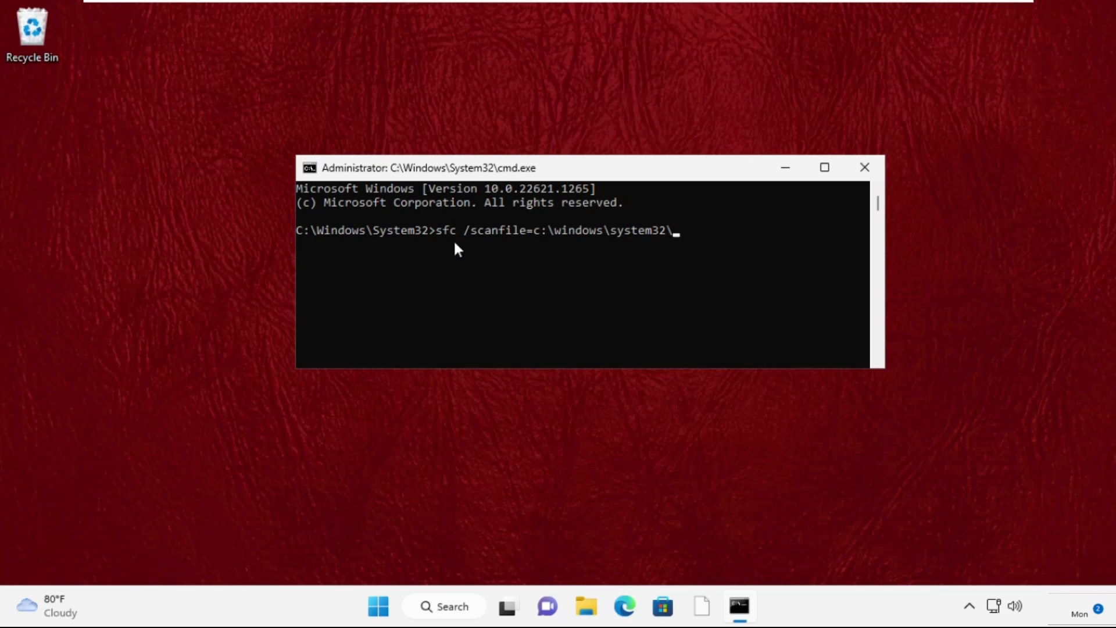
pyautogui.write('ieframe.dll')
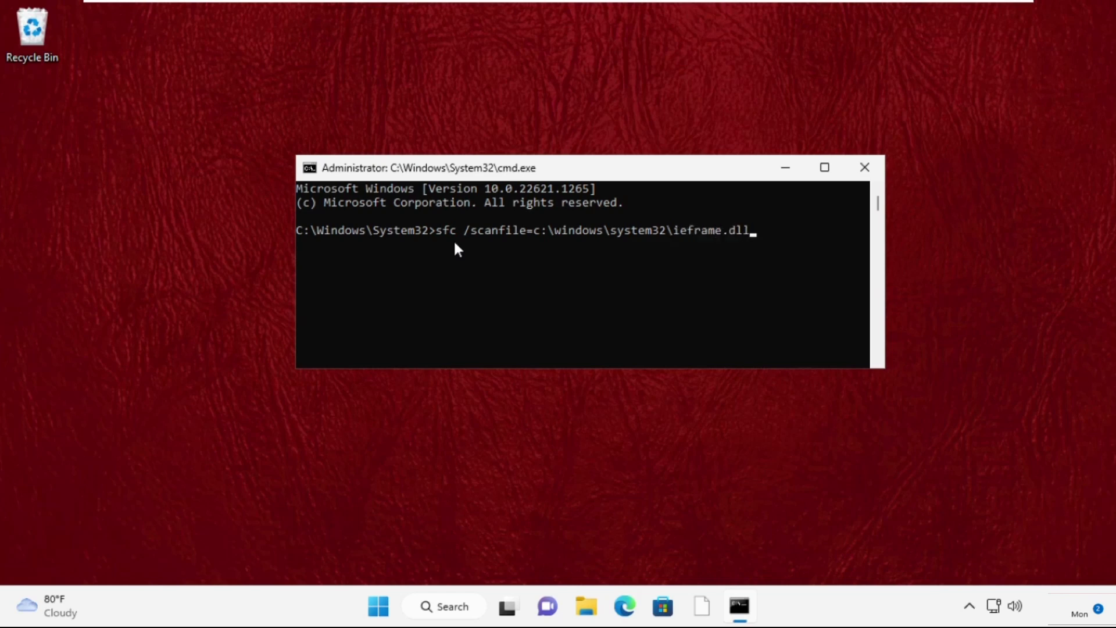
pyautogui.press('enter')
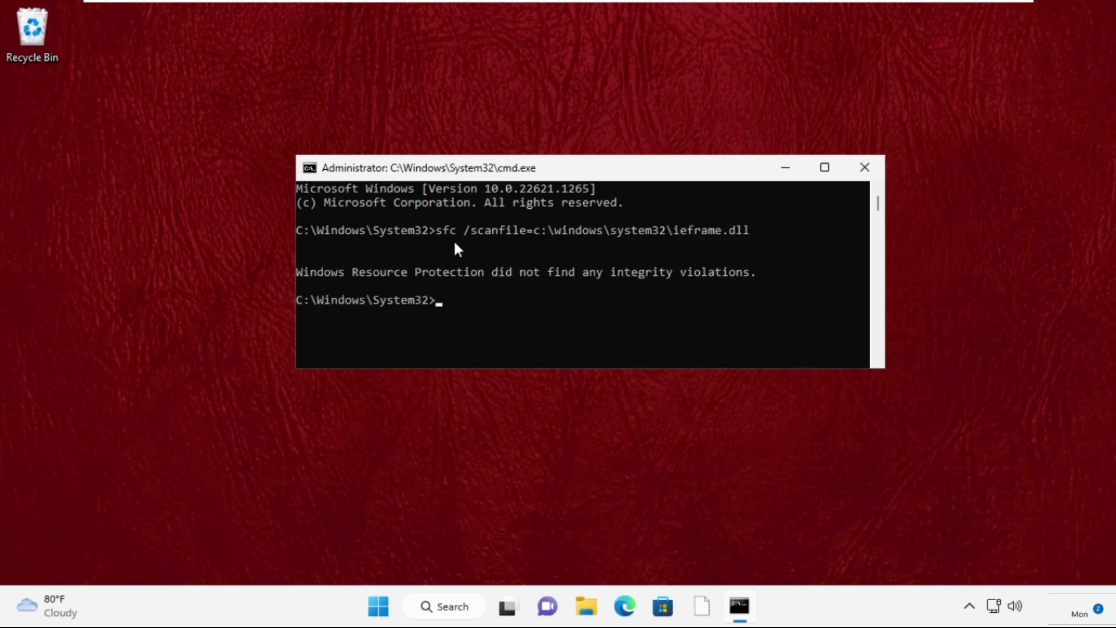
# Step: Run sfc /verifyfile=c:\windows\system32\ieframe.dll, then type exit
pyautogui.write('sfc /verif')
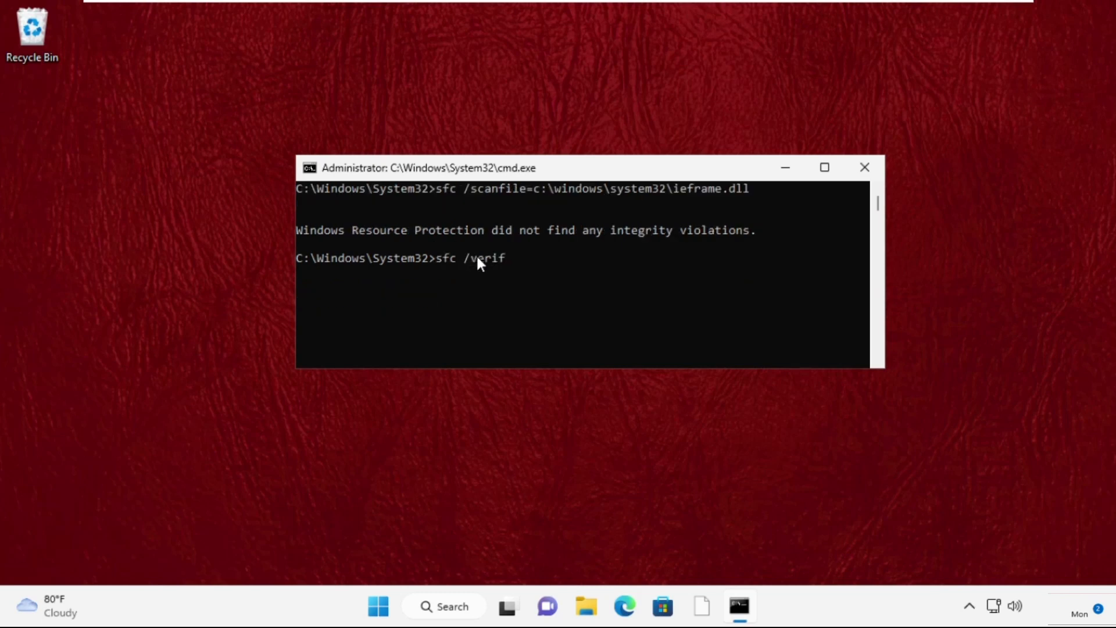
pyautogui.write('yfile')
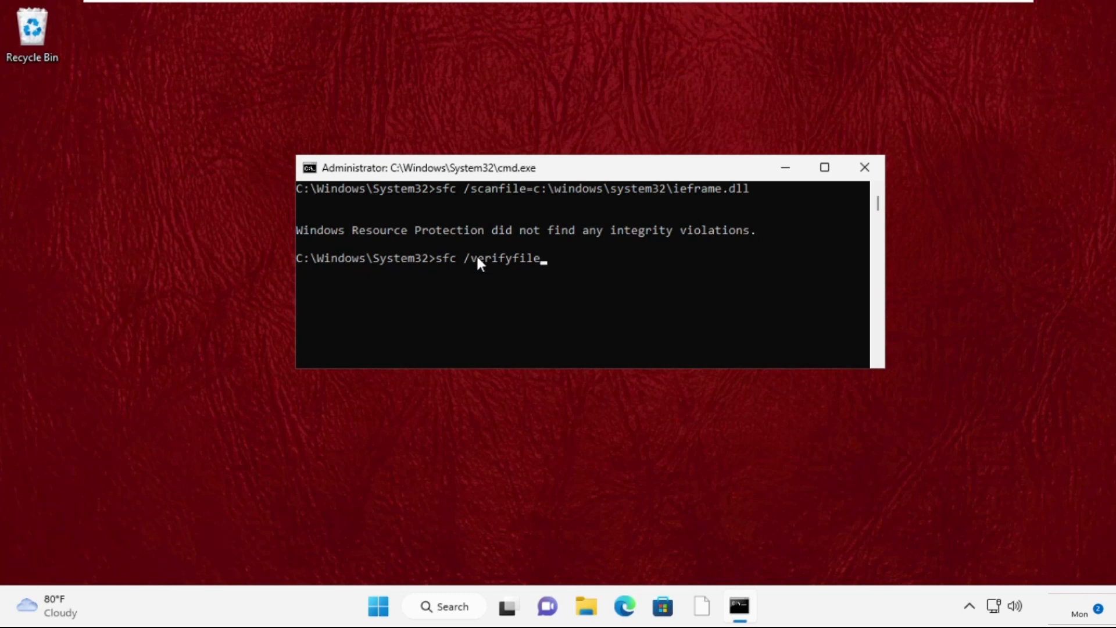
pyautogui.write('=c:\\w')
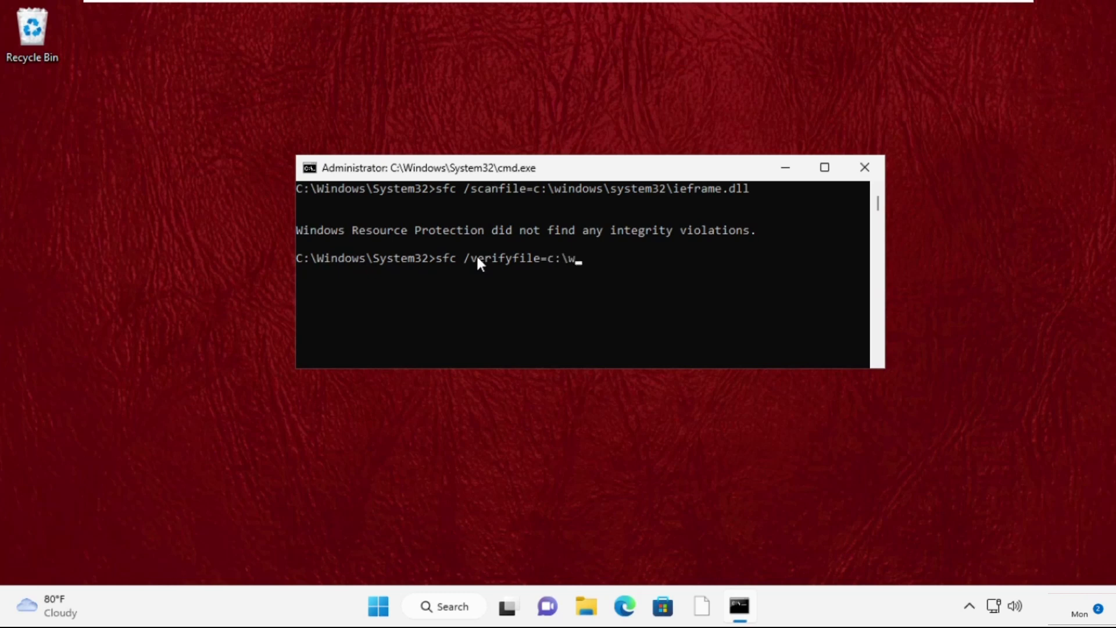
pyautogui.write('indows\\system32')
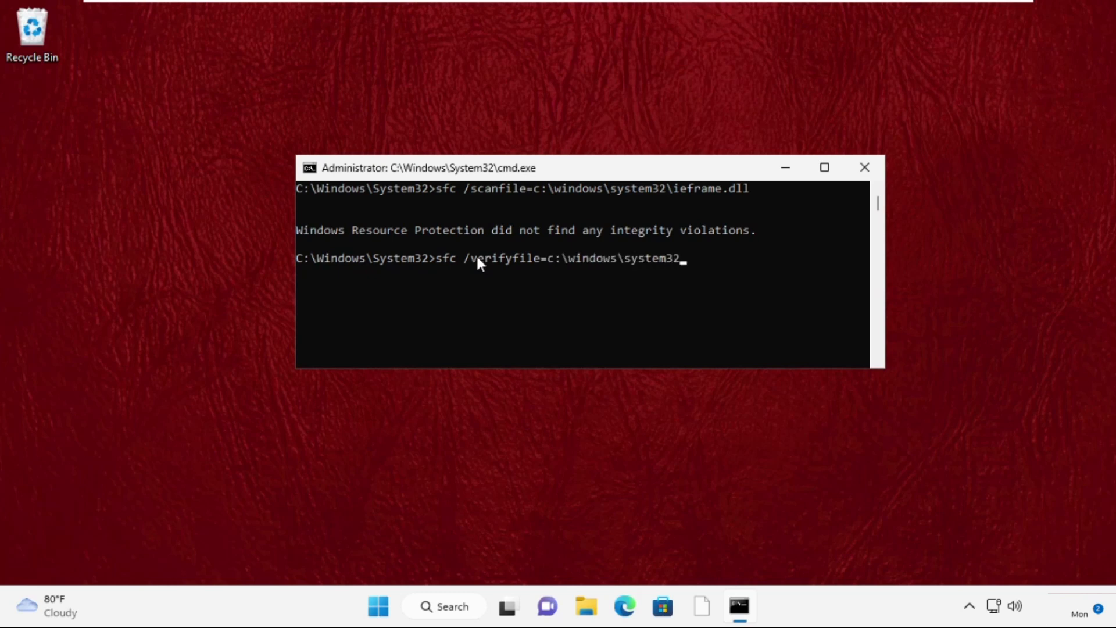
pyautogui.write('\\ieframe.')
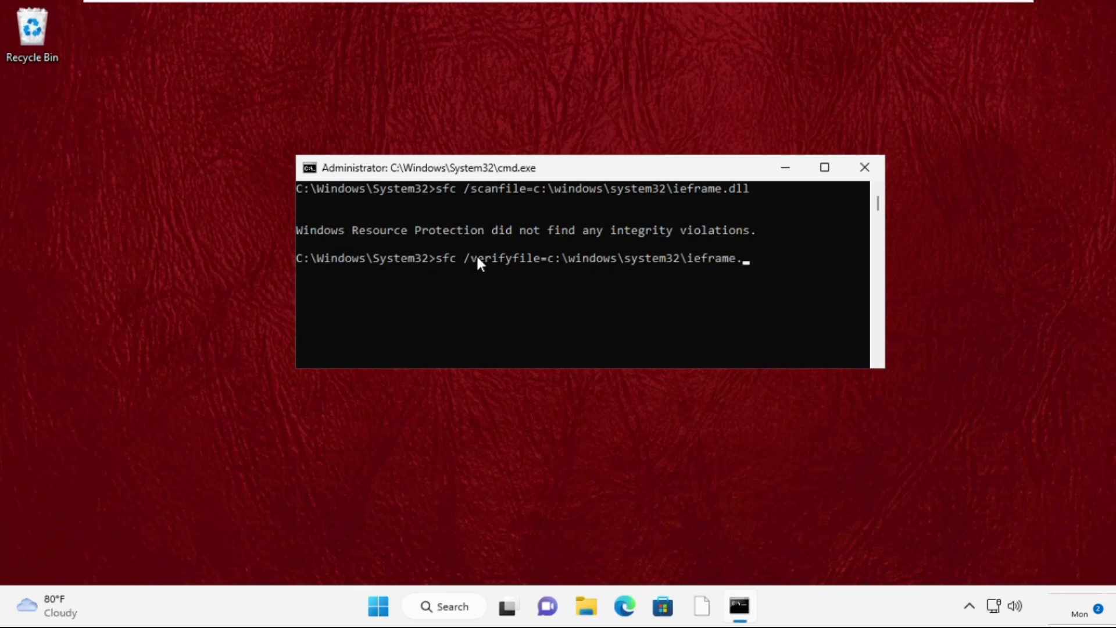
pyautogui.press('enter')
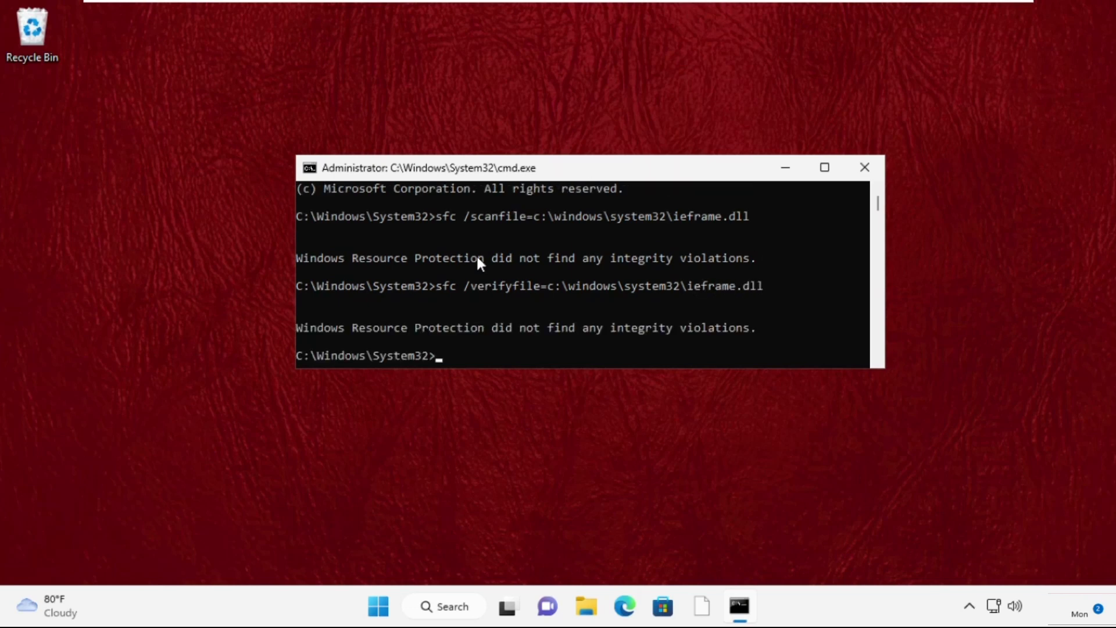
pyautogui.write('exit')
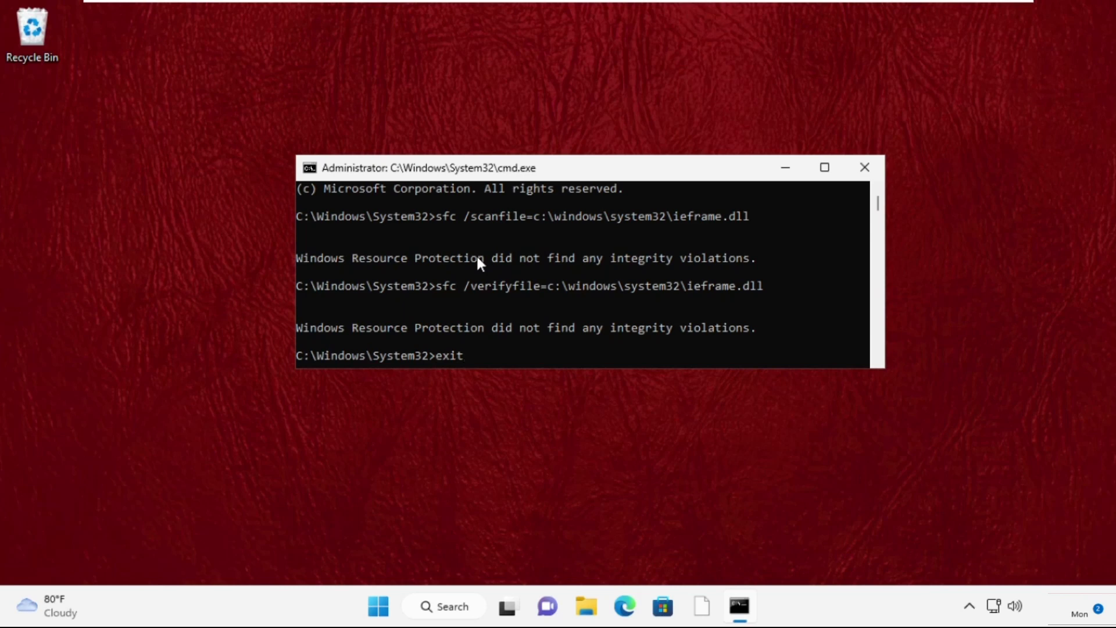